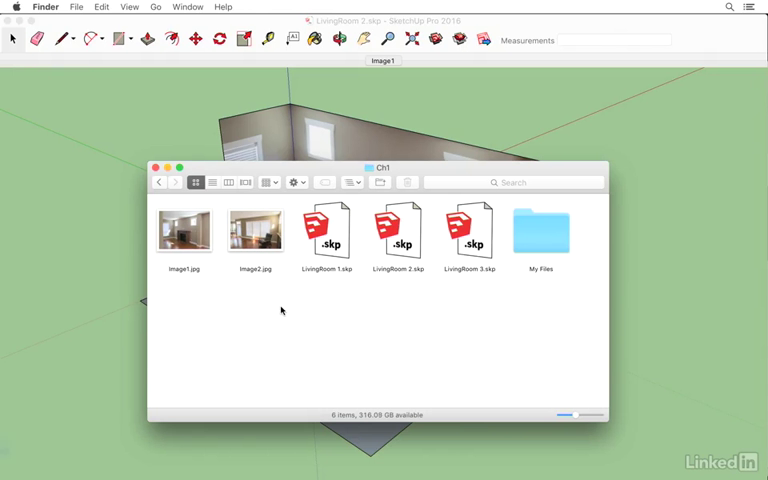
Step: Preview the second room photo, then return to the LivingRoom 2 model
{"action": "left_click", "coordinate": [255, 230]}
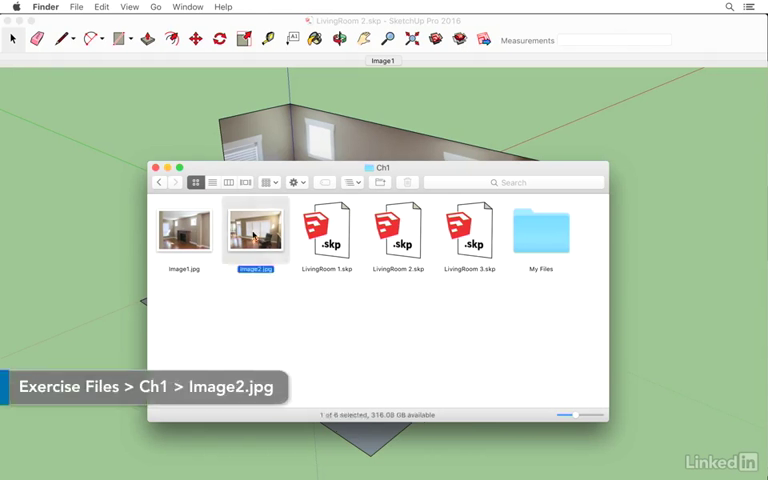
{"action": "left_click", "coordinate": [281, 310]}
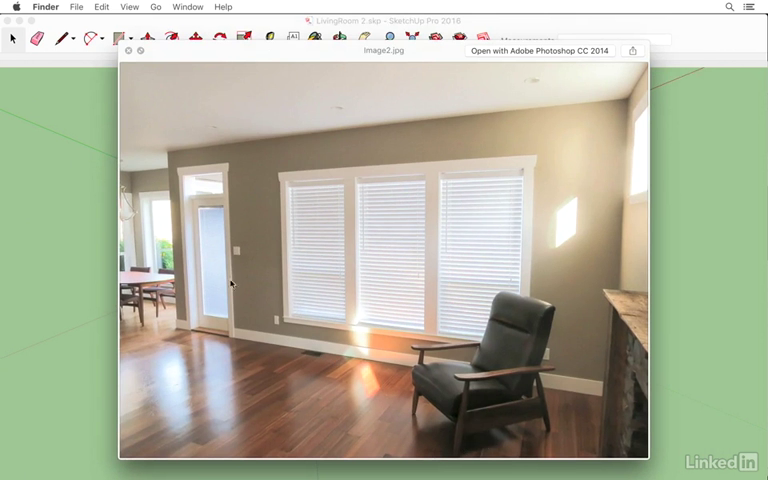
{"action": "mouse_move", "coordinate": [418, 330]}
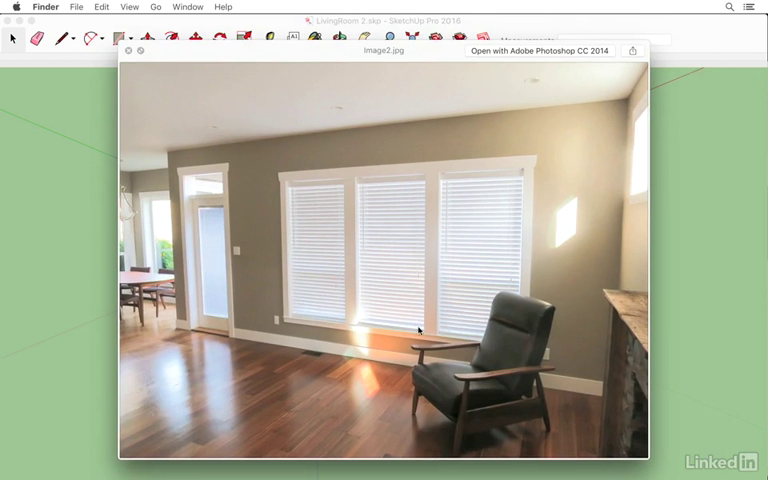
{"action": "mouse_move", "coordinate": [369, 328]}
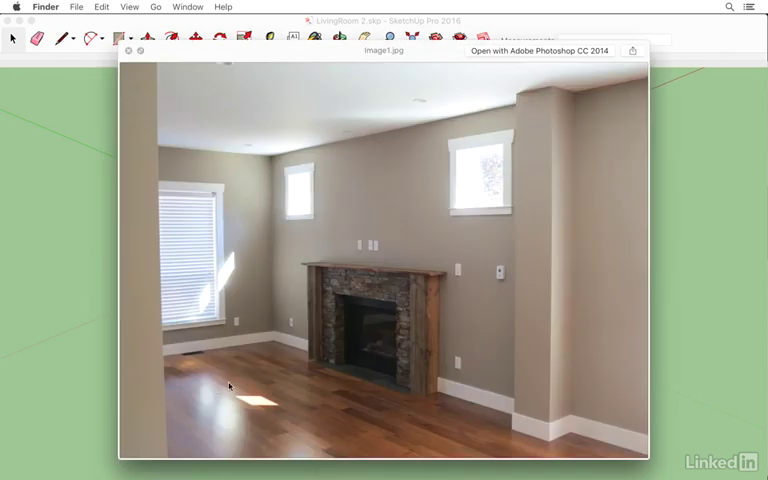
{"action": "mouse_move", "coordinate": [204, 396]}
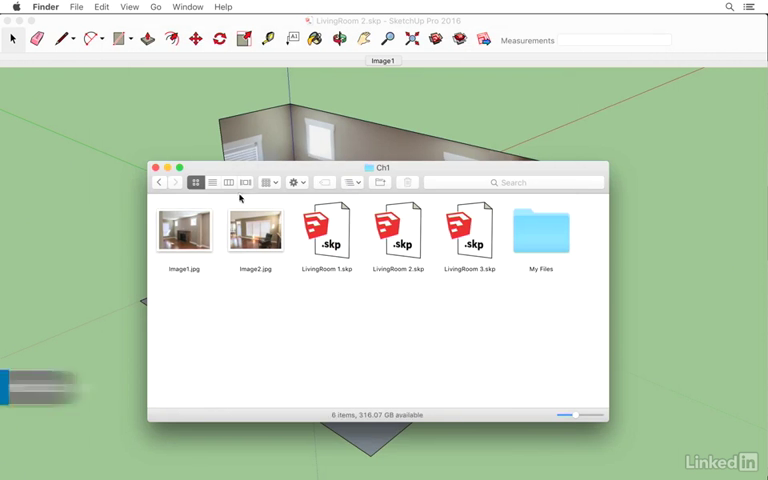
{"action": "double_click", "coordinate": [398, 230]}
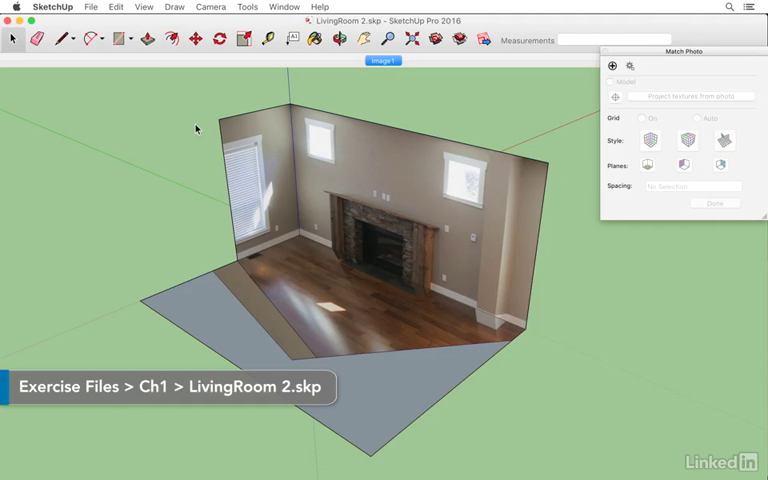
{"action": "mouse_move", "coordinate": [283, 277]}
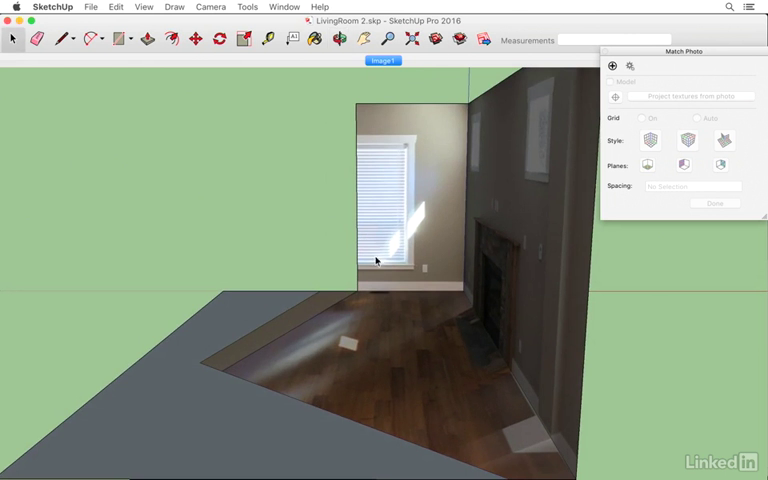
{"action": "mouse_move", "coordinate": [281, 278]}
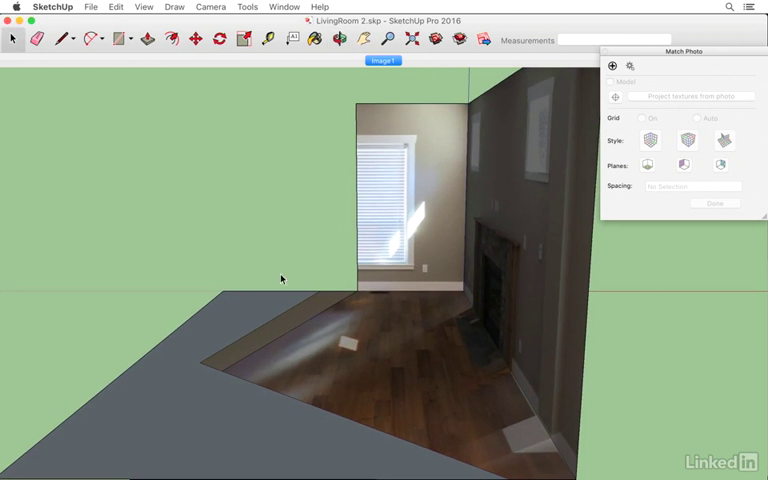
Step: Load Image2.jpg with Camera > Match New Photo as a second matched photo
{"action": "left_click", "coordinate": [211, 7]}
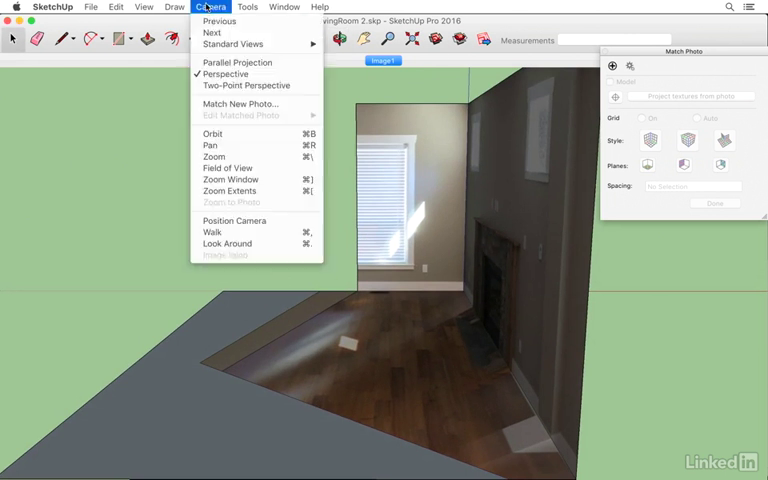
{"action": "left_click", "coordinate": [240, 103]}
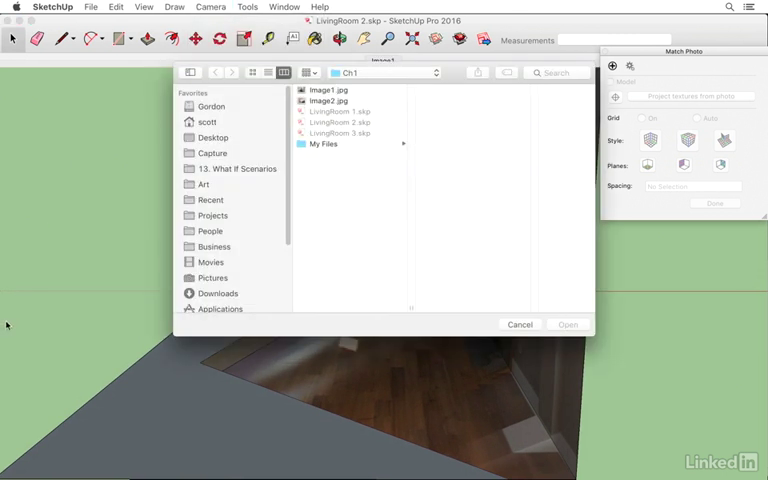
{"action": "left_click", "coordinate": [330, 100]}
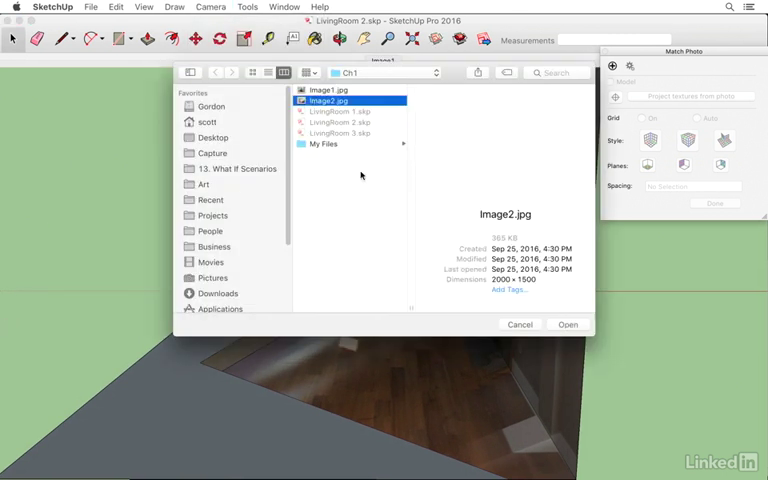
{"action": "left_click", "coordinate": [567, 324]}
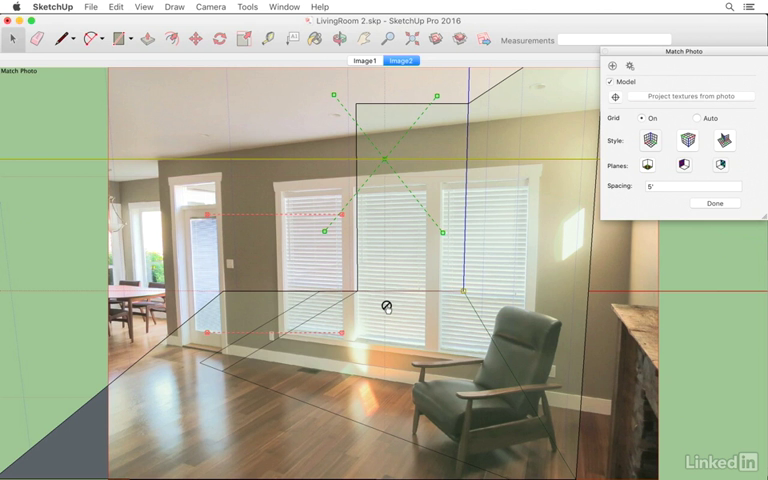
{"action": "mouse_move", "coordinate": [209, 216]}
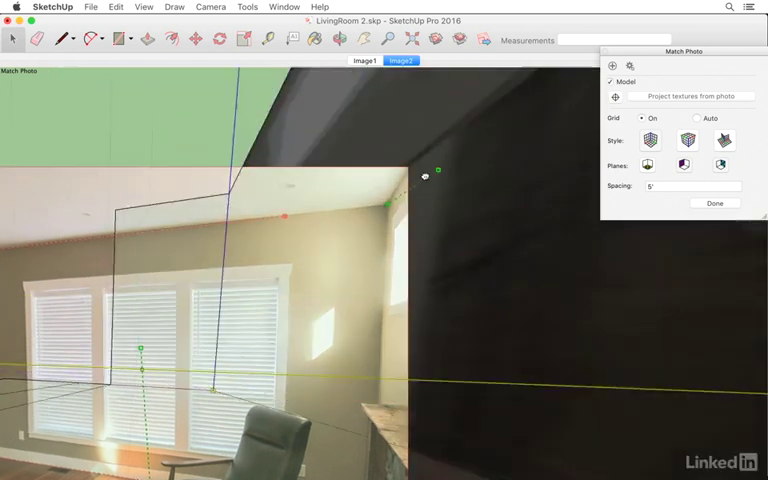
Step: Align the green perspective bars and model axes with Image2's wall and floor edges
{"action": "left_click_drag", "start_coordinate": [437, 170], "coordinate": [406, 182]}
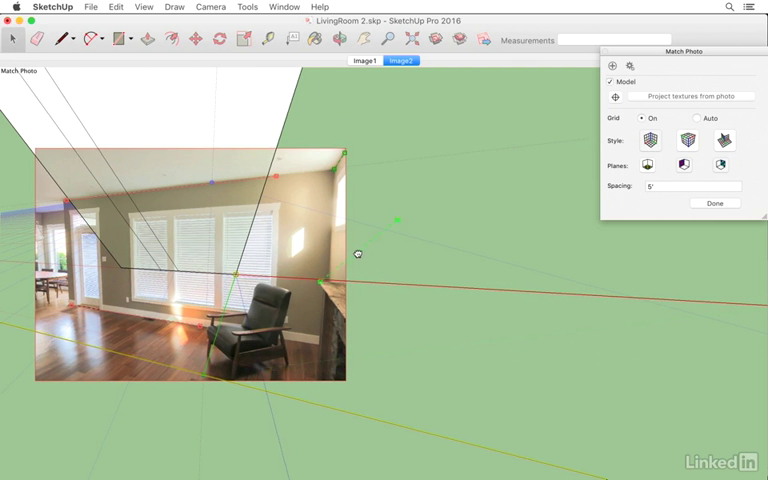
{"action": "left_click_drag", "start_coordinate": [357, 253], "coordinate": [348, 295]}
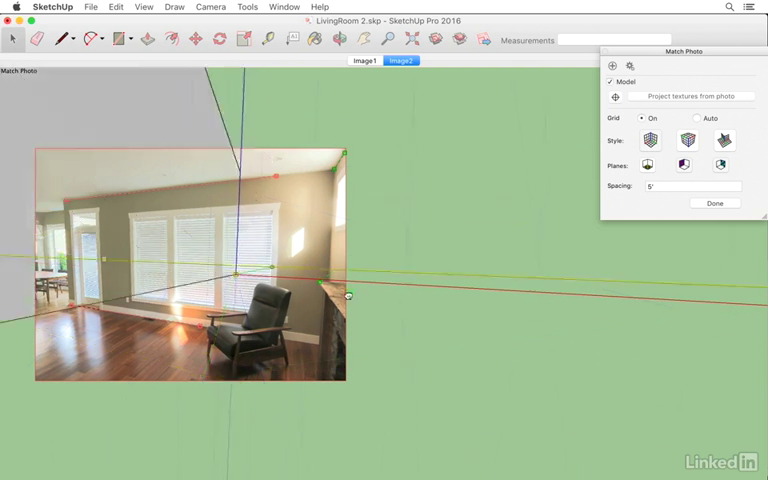
{"action": "left_click_drag", "start_coordinate": [348, 297], "coordinate": [338, 320]}
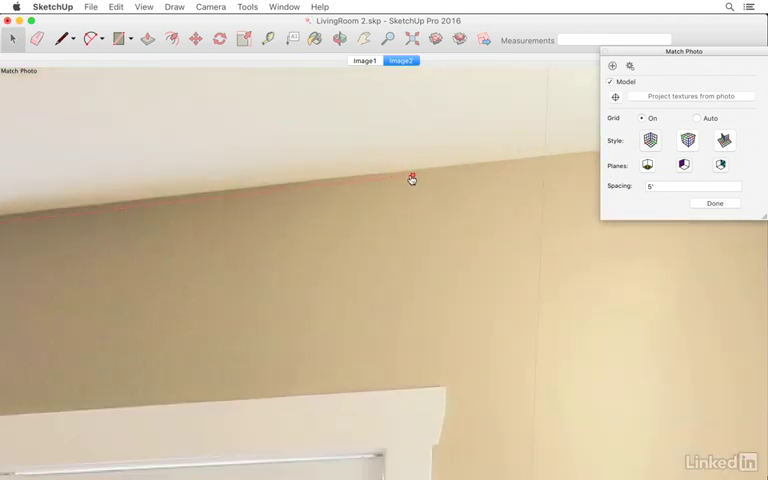
{"action": "mouse_move", "coordinate": [410, 188]}
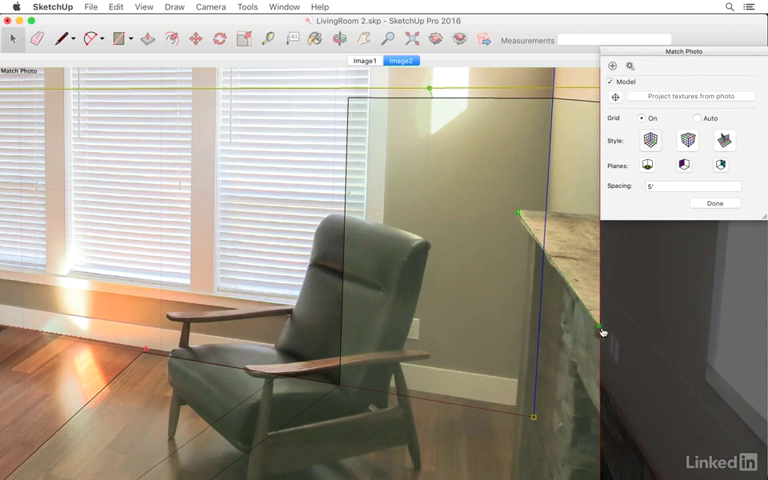
{"action": "mouse_move", "coordinate": [599, 325]}
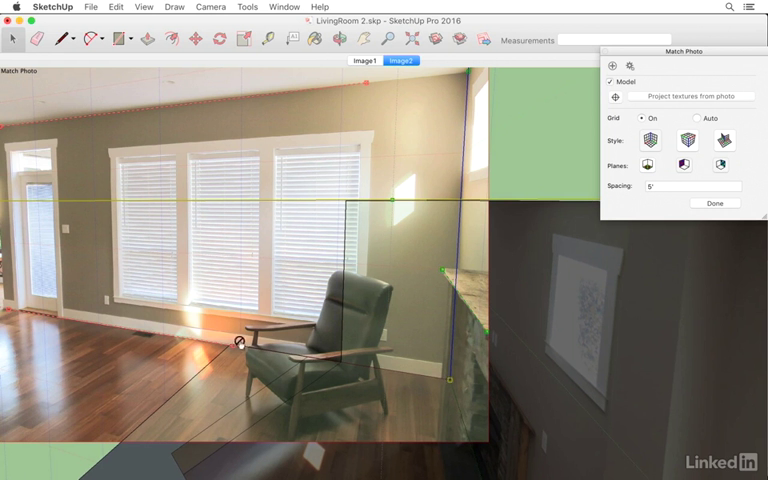
{"action": "mouse_move", "coordinate": [452, 260]}
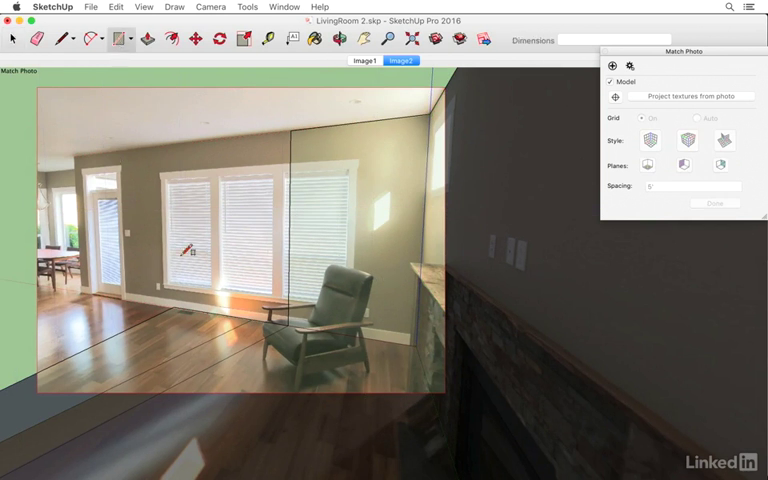
{"action": "mouse_move", "coordinate": [290, 330]}
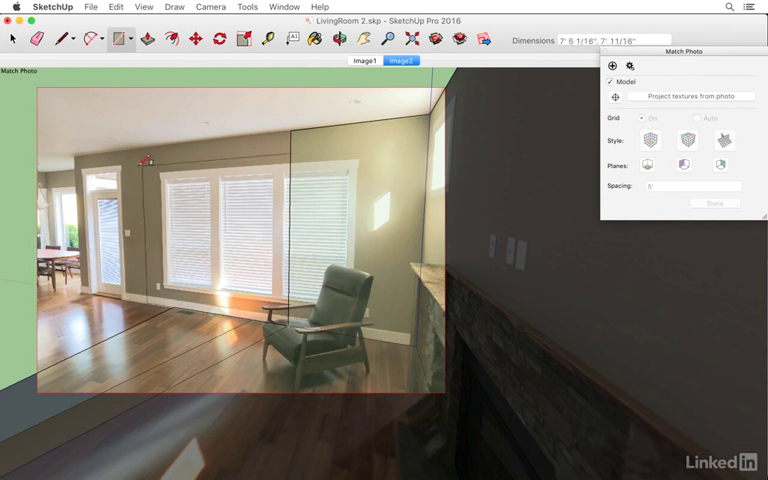
Step: Draw a rectangle outlining the windowed back wall over the second photo
{"action": "left_click_drag", "start_coordinate": [143, 158], "coordinate": [135, 148]}
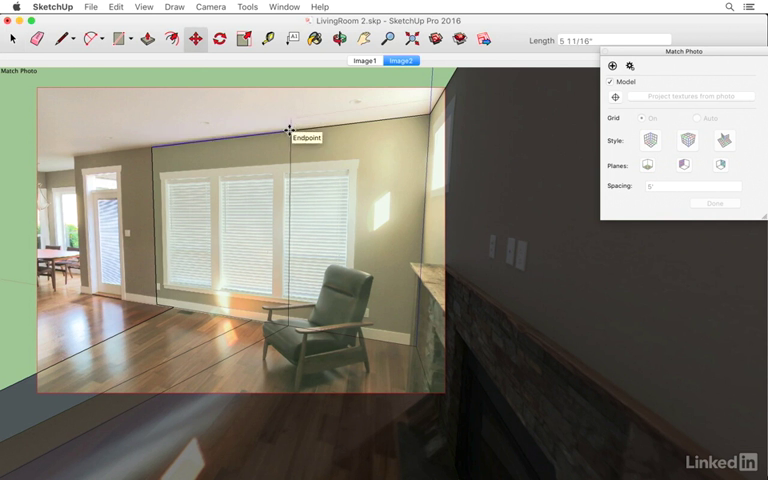
{"action": "mouse_move", "coordinate": [12, 44]}
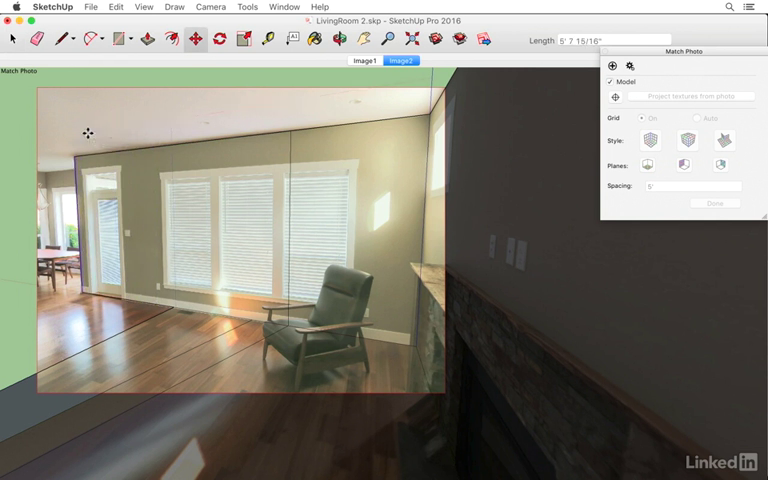
{"action": "mouse_move", "coordinate": [57, 332]}
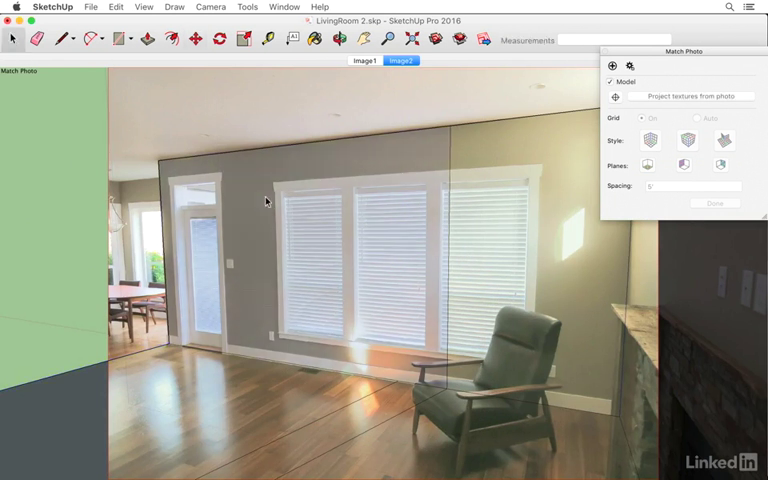
{"action": "mouse_move", "coordinate": [328, 431]}
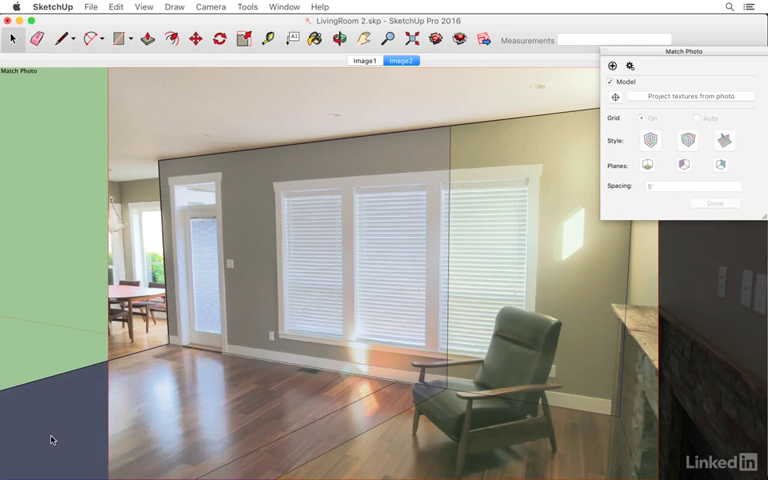
{"action": "mouse_move", "coordinate": [299, 219]}
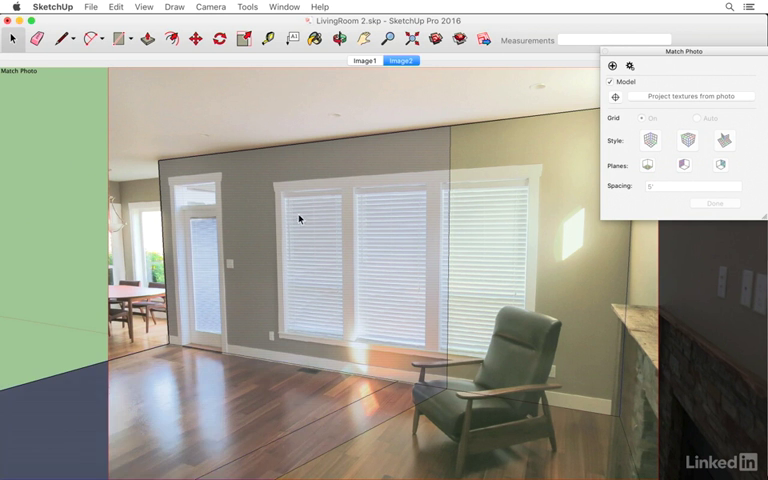
{"action": "mouse_move", "coordinate": [294, 231]}
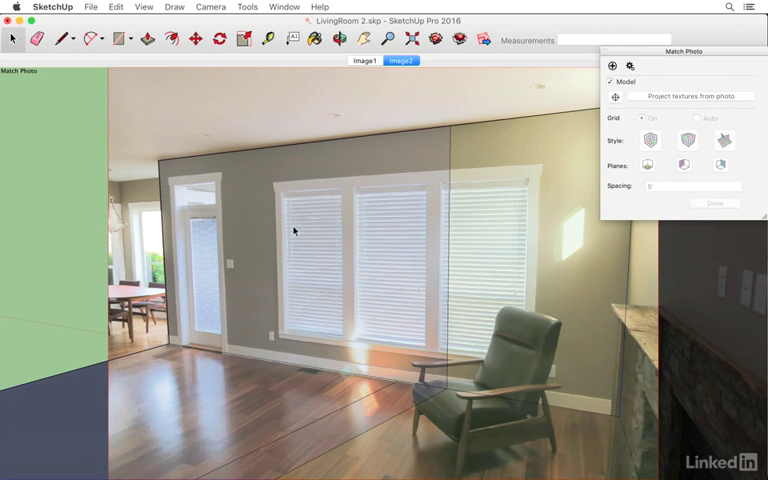
{"action": "mouse_move", "coordinate": [300, 223]}
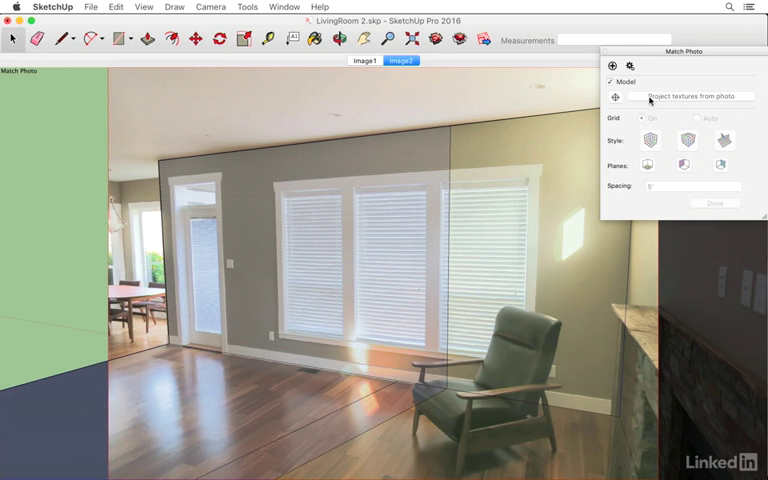
Step: Project Image2's textures onto the back wall and floor, overwriting materials and trimming partial faces
{"action": "left_click", "coordinate": [686, 96]}
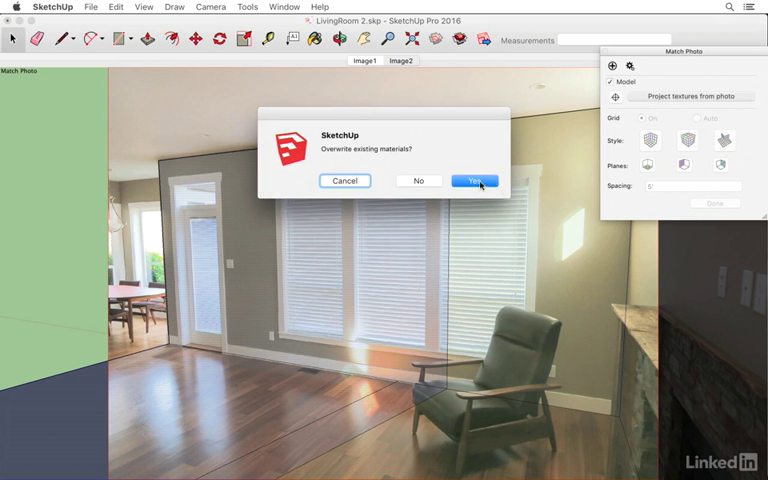
{"action": "left_click", "coordinate": [476, 181]}
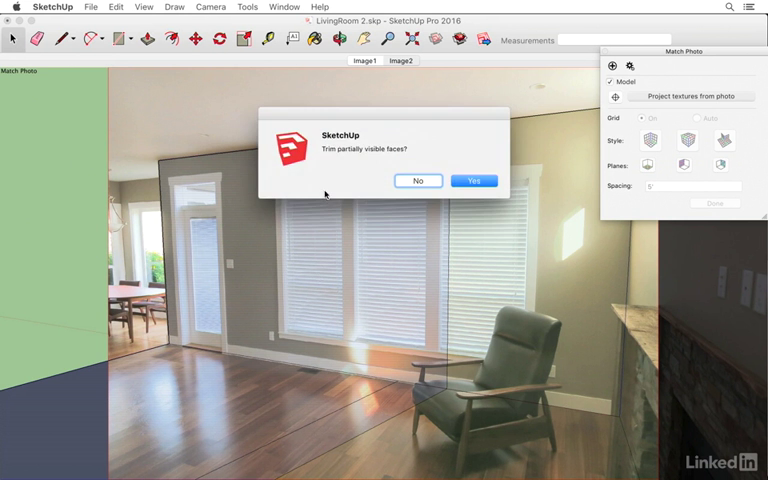
{"action": "mouse_move", "coordinate": [378, 145]}
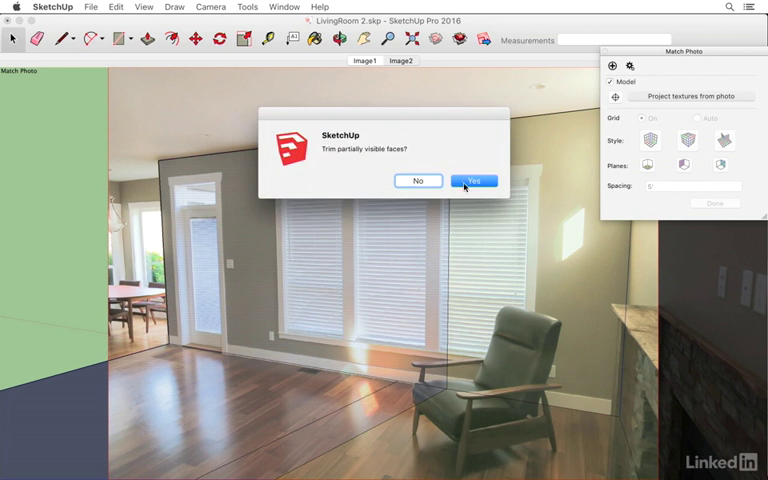
{"action": "left_click", "coordinate": [474, 181]}
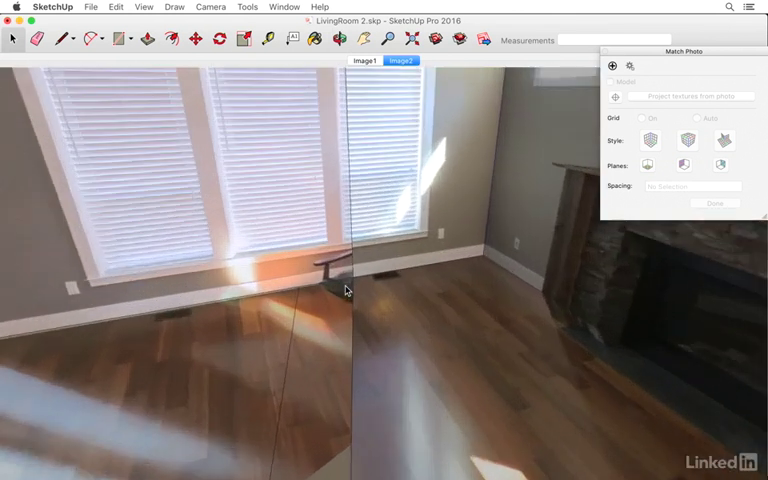
{"action": "mouse_move", "coordinate": [315, 296]}
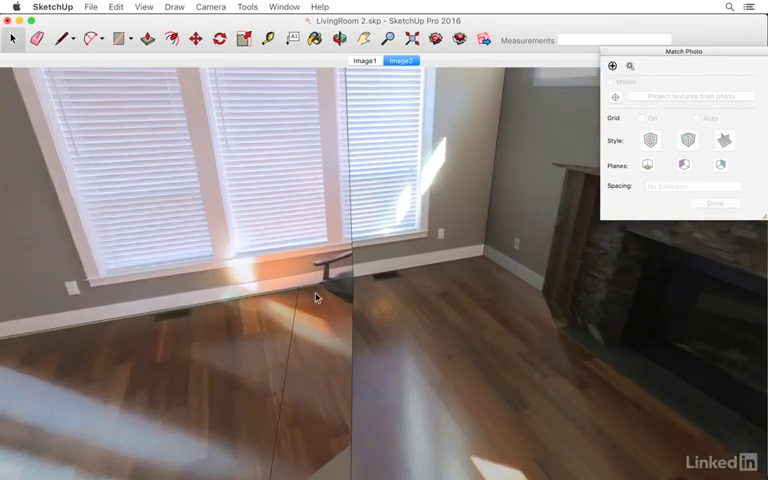
{"action": "mouse_move", "coordinate": [328, 320]}
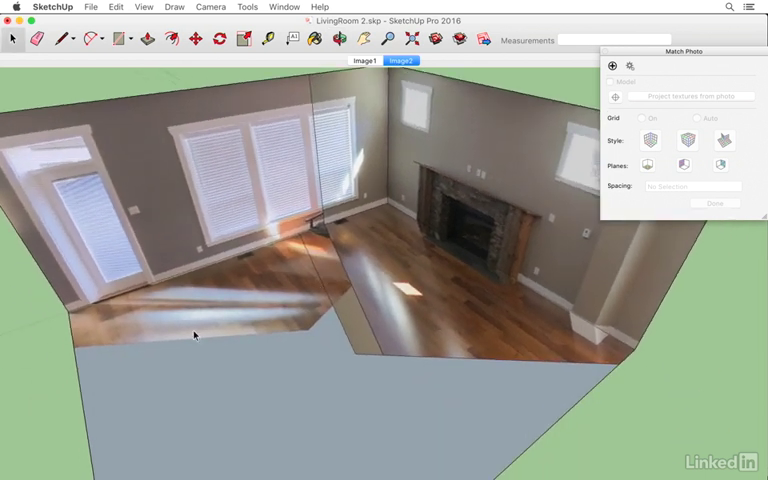
{"action": "mouse_move", "coordinate": [267, 301]}
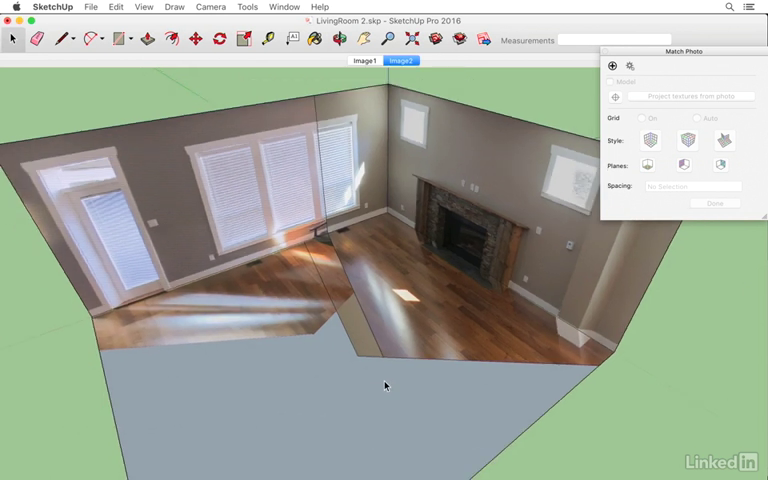
{"action": "mouse_move", "coordinate": [358, 322]}
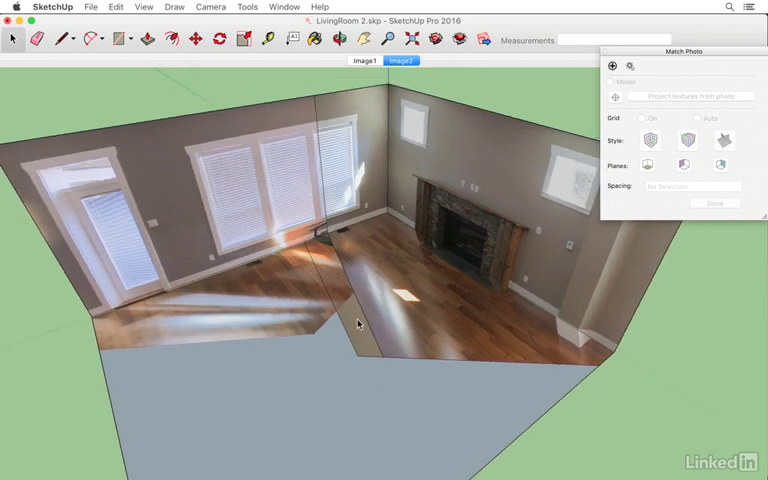